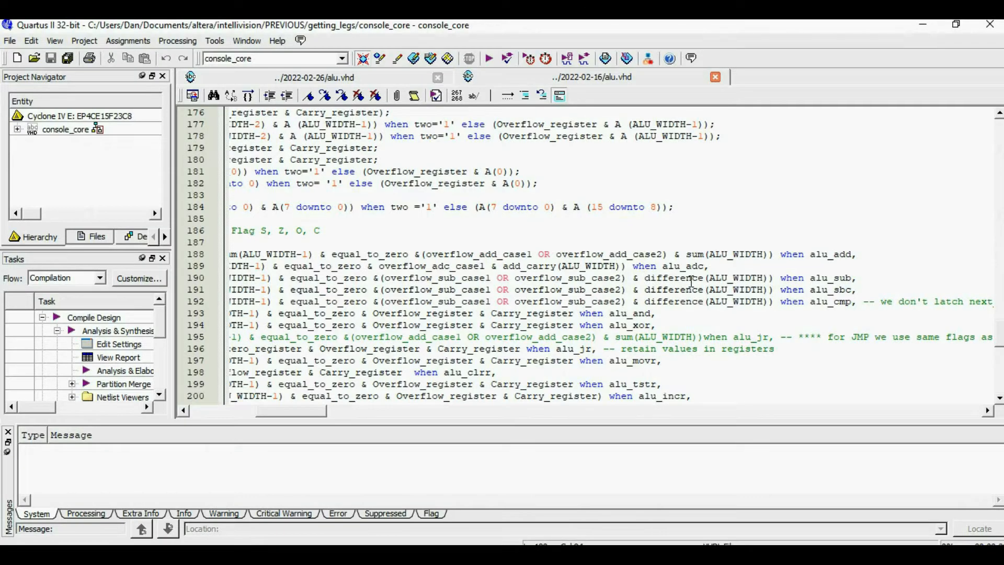
text(NOT)
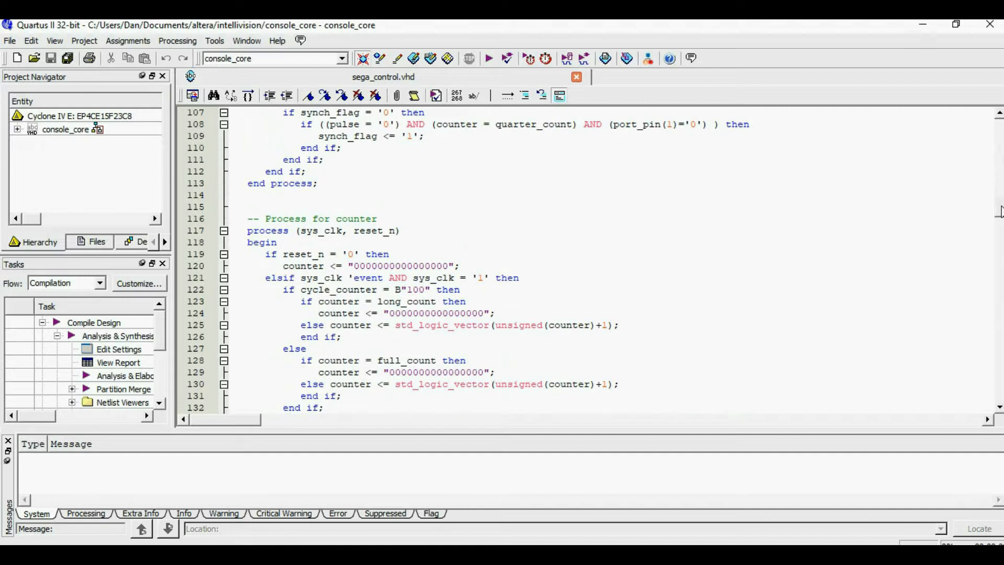
scroll(down, 3)
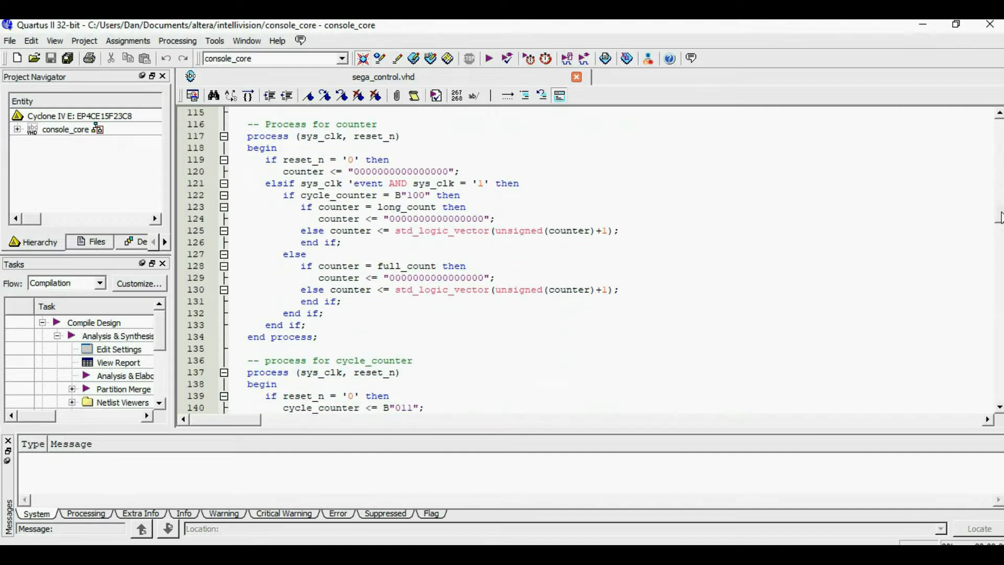
scroll(down, 3)
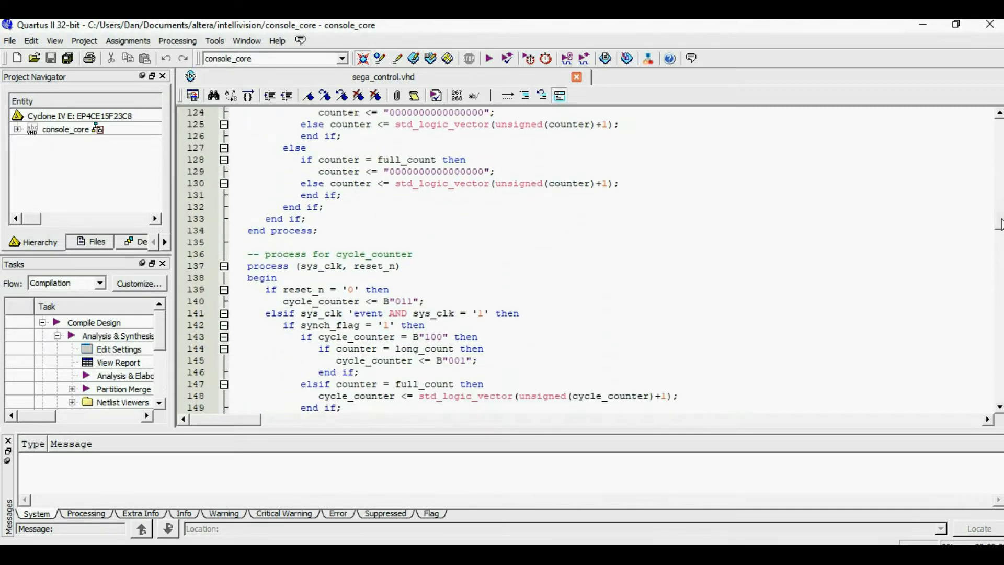
scroll(down, 3)
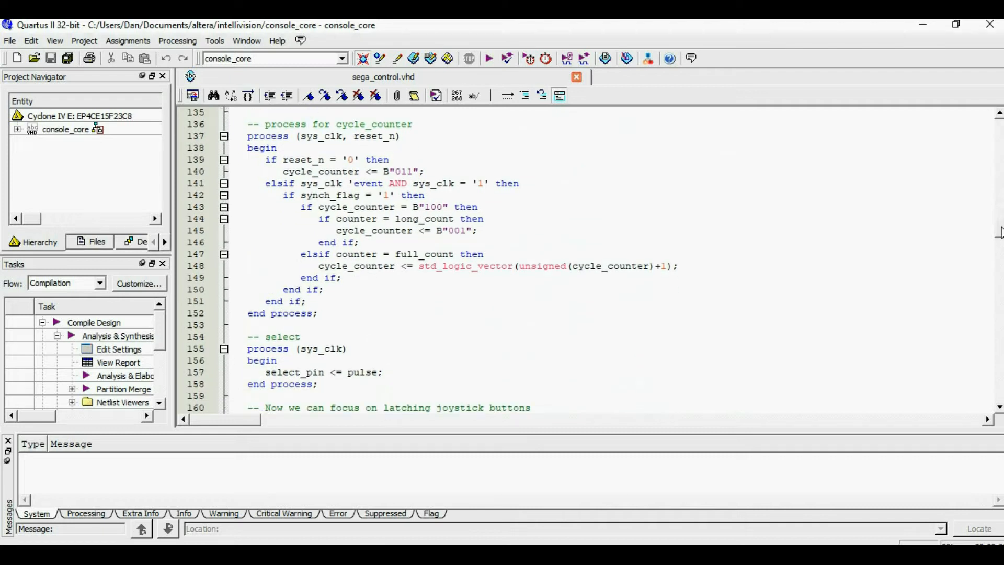
scroll(down, 3)
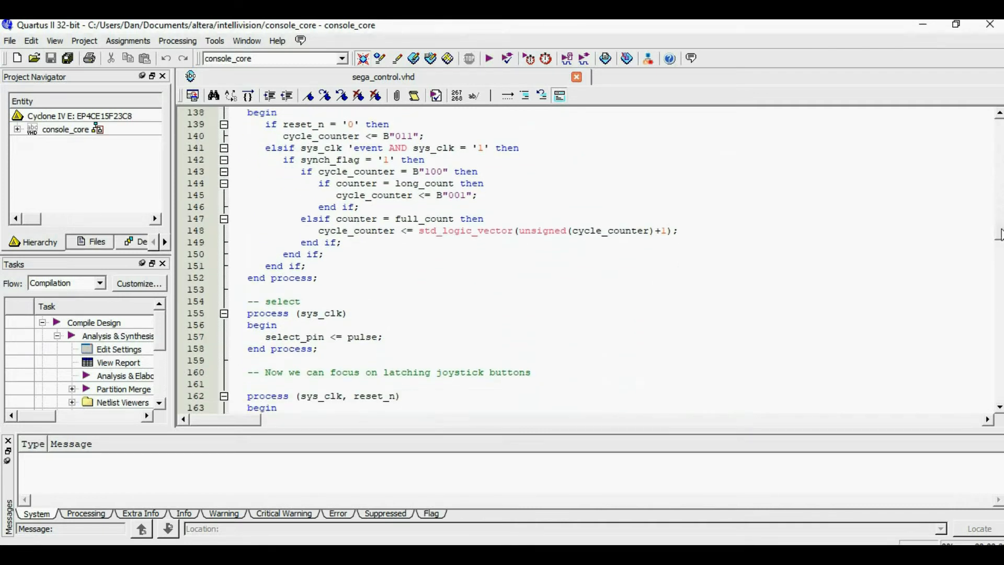
scroll(down, 3)
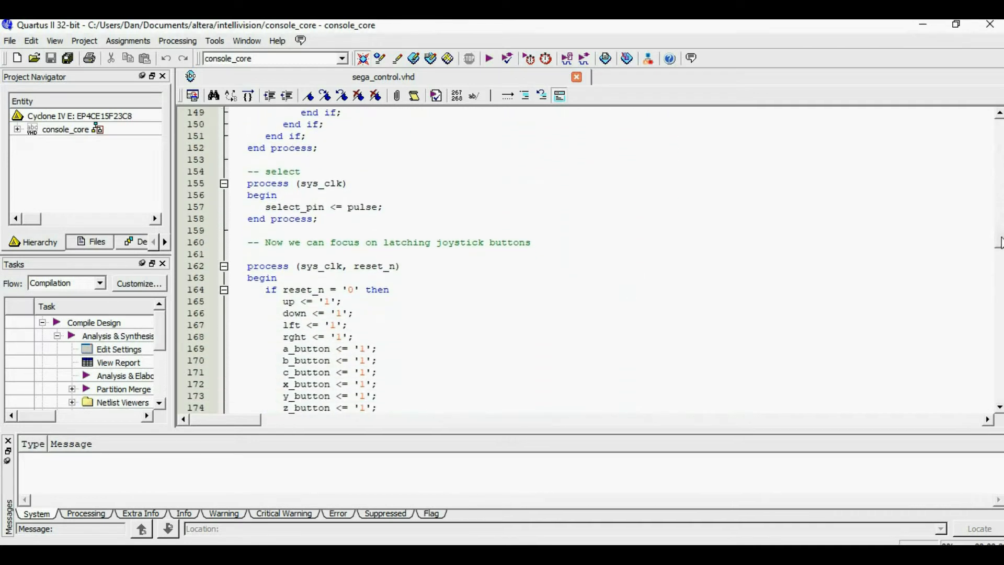
scroll(down, 3)
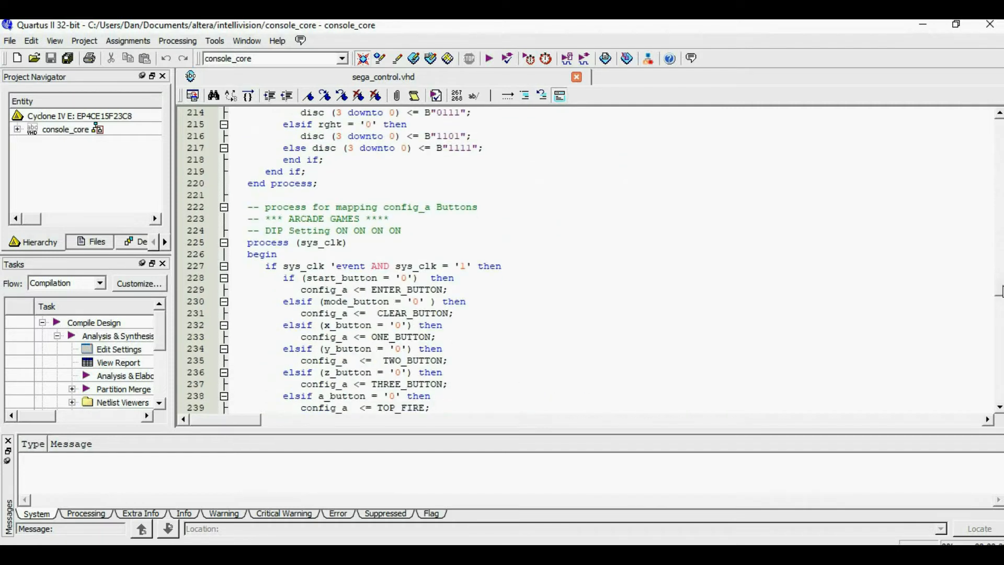
scroll(down, 3)
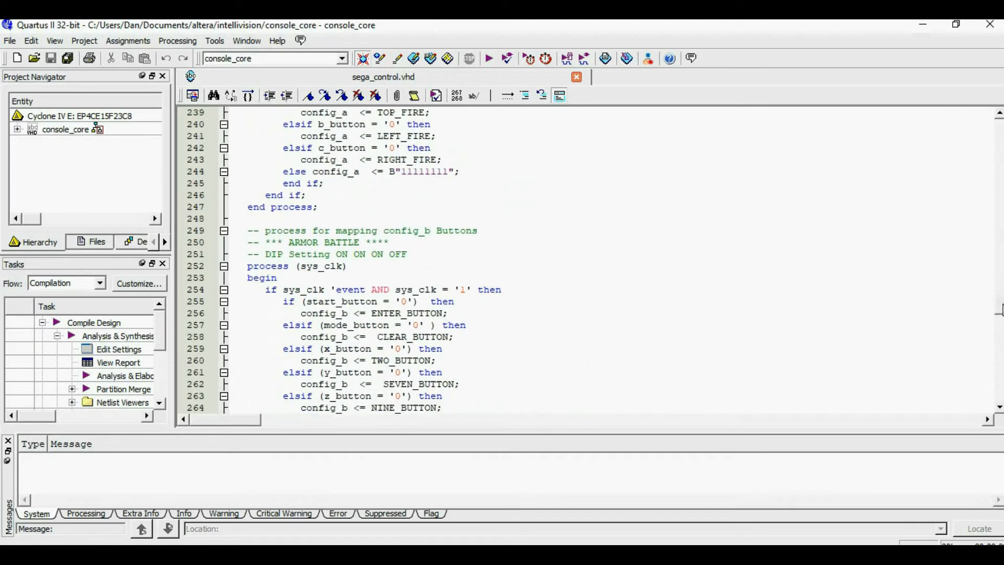
scroll(down, 3)
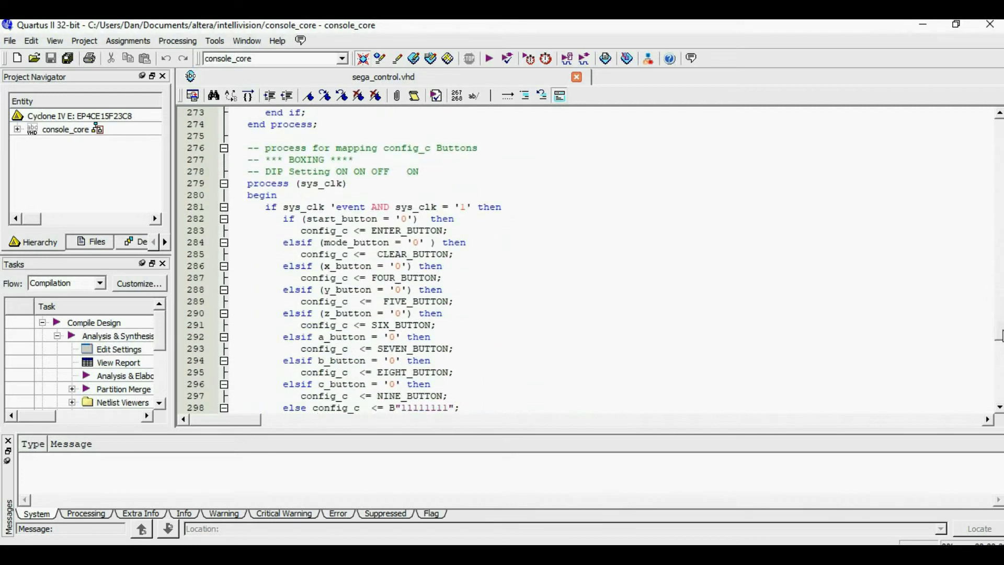
scroll(down, 3)
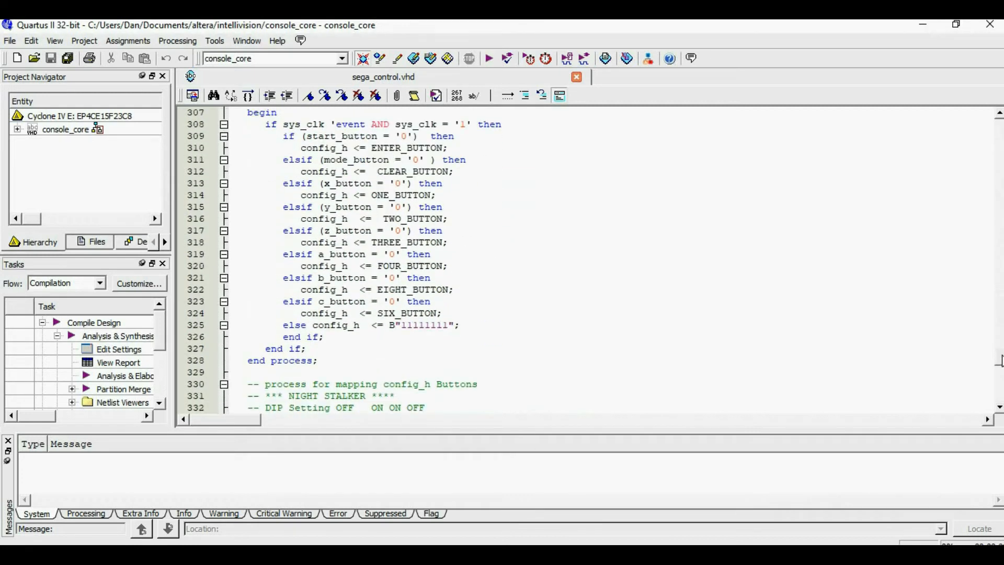